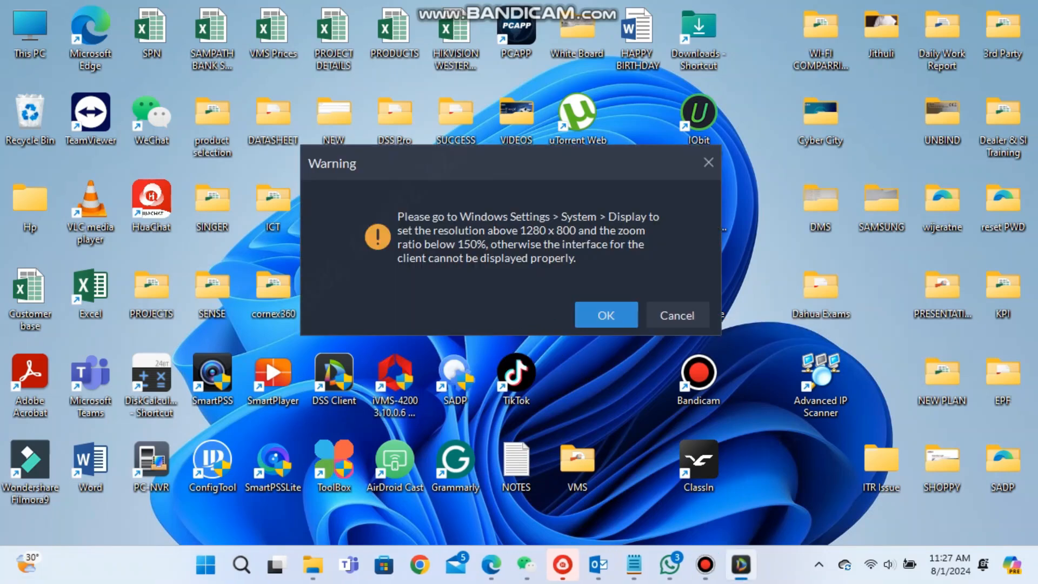
# Dismiss the resolution warning and open the configuration page from the wrench icon
pyautogui.click(604, 315)
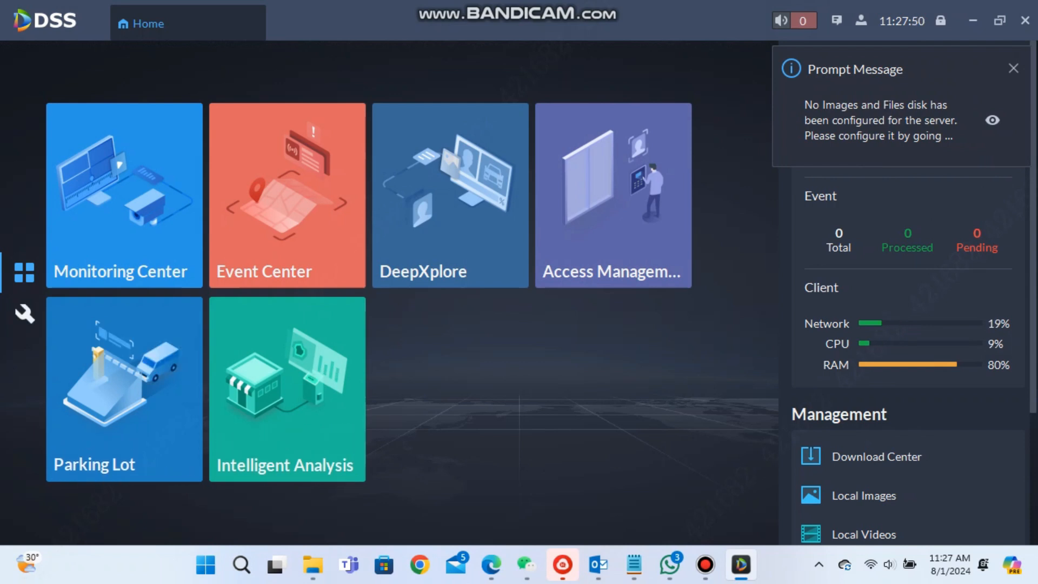
pyautogui.click(23, 313)
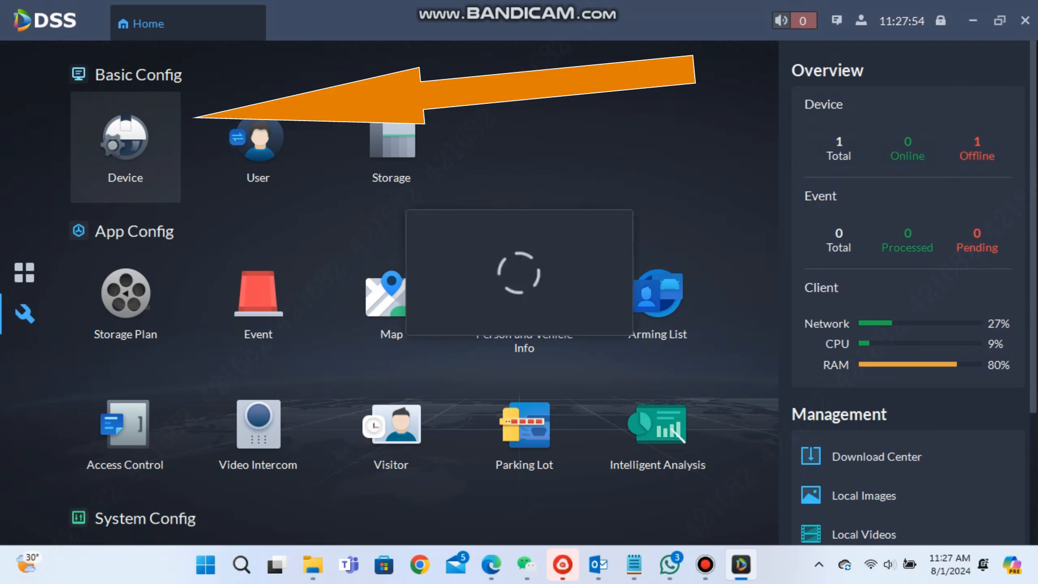
# Open Device management and show the discovered Dahua devices 192.168.8.200 and 192.168.8.110
pyautogui.click(125, 139)
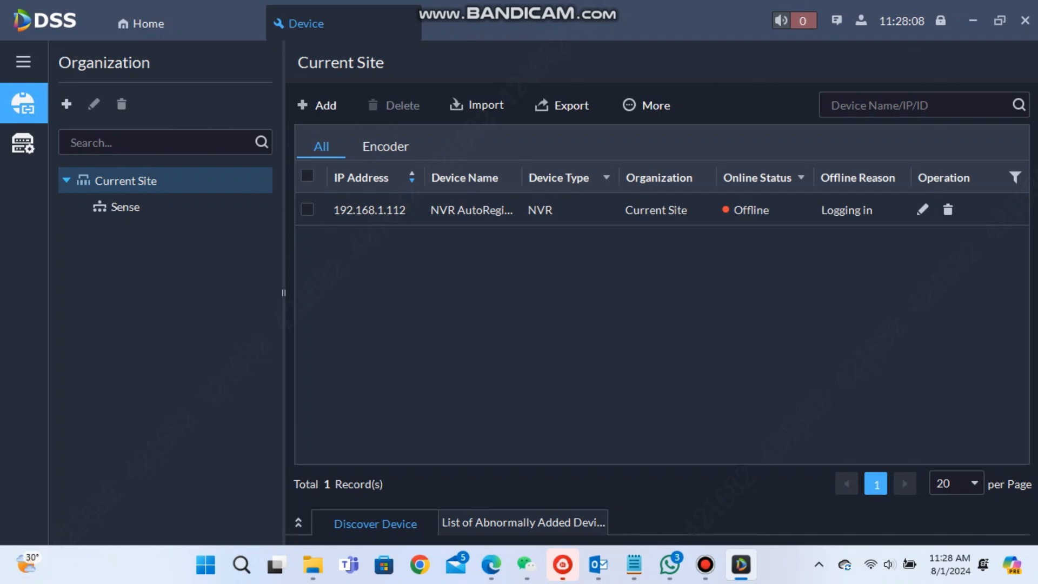
pyautogui.click(298, 523)
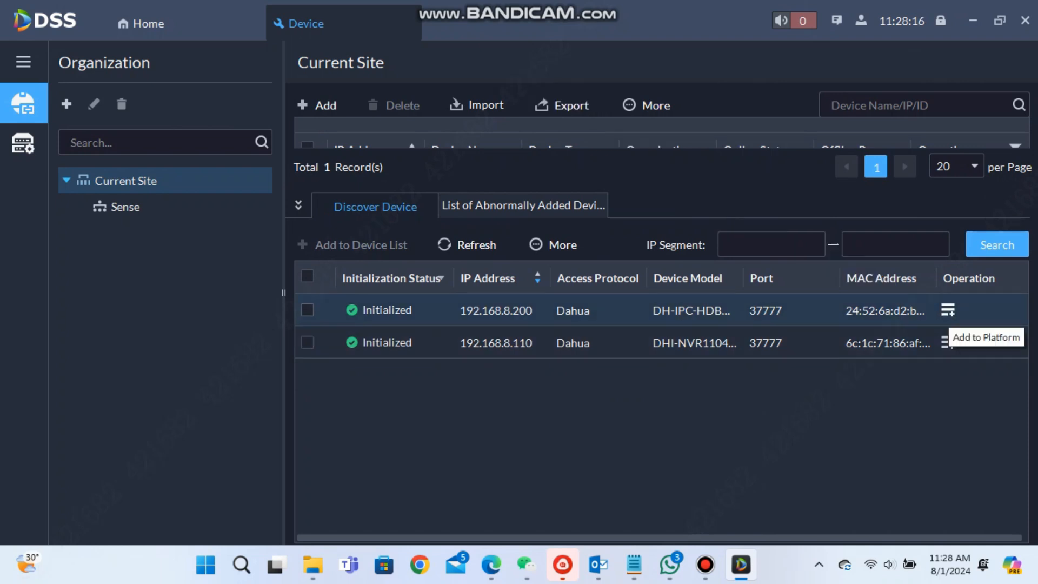
# Add camera 192.168.8.200 to the platform with its login password
pyautogui.click(947, 310)
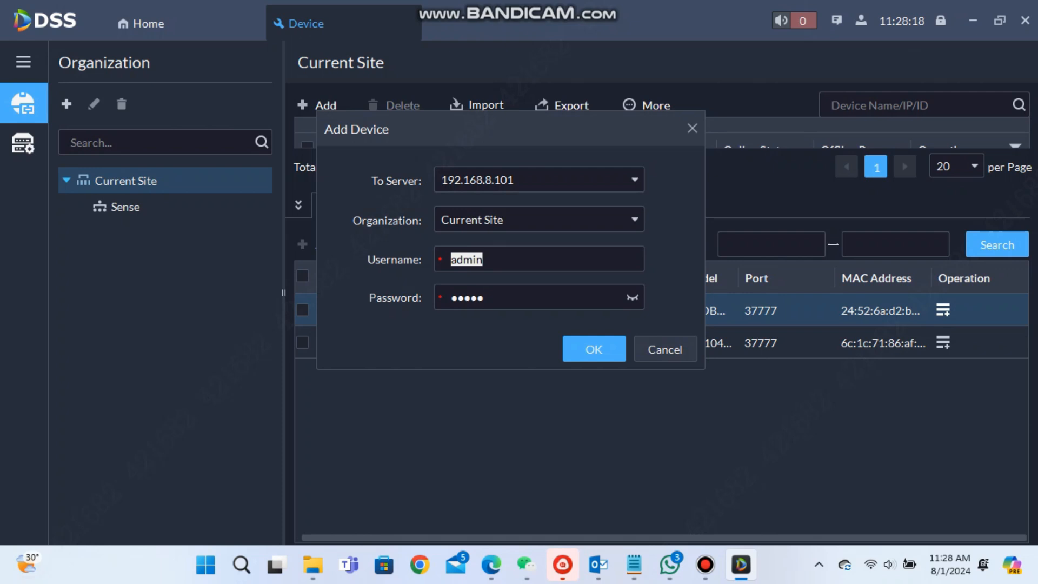
pyautogui.click(536, 297)
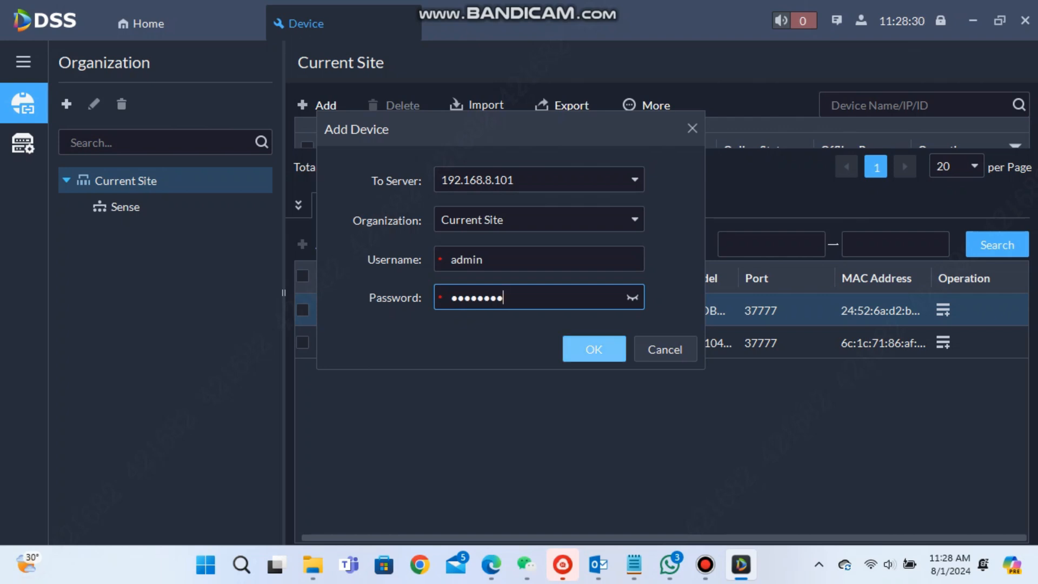
pyautogui.click(593, 349)
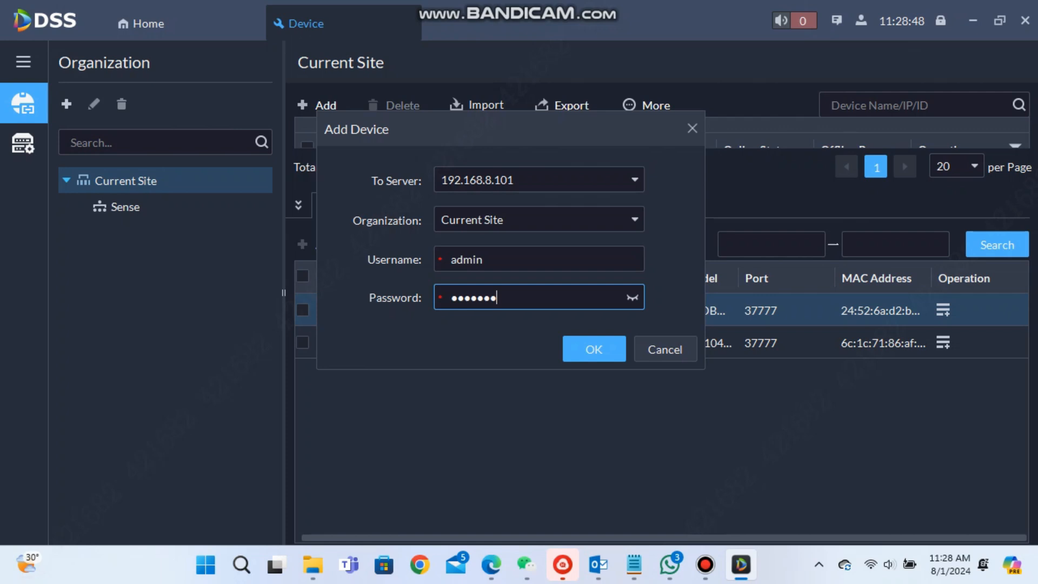
pyautogui.click(593, 349)
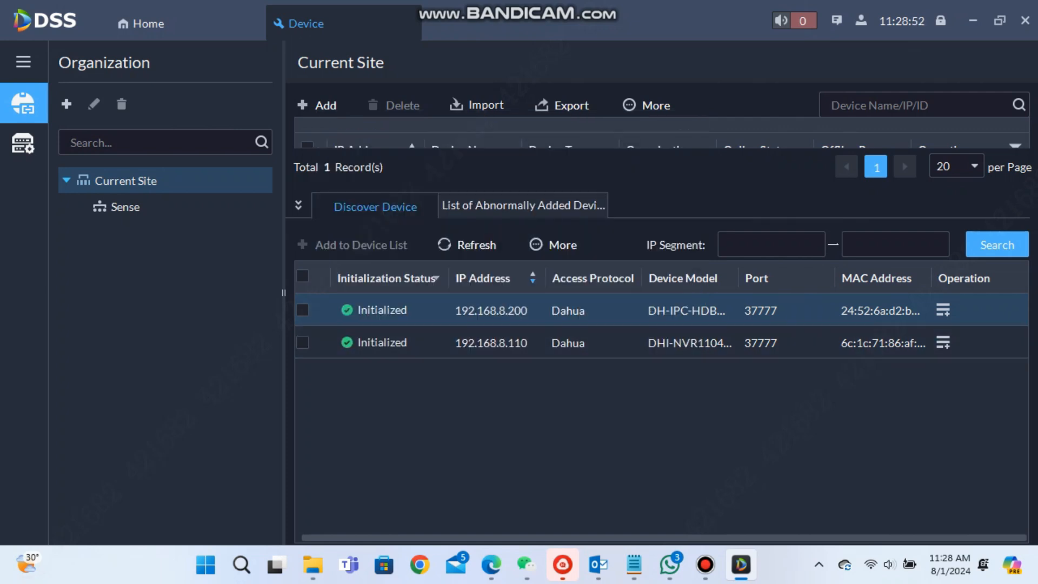
# Refresh the discovered devices list, then return to the Home dashboard
pyautogui.click(942, 309)
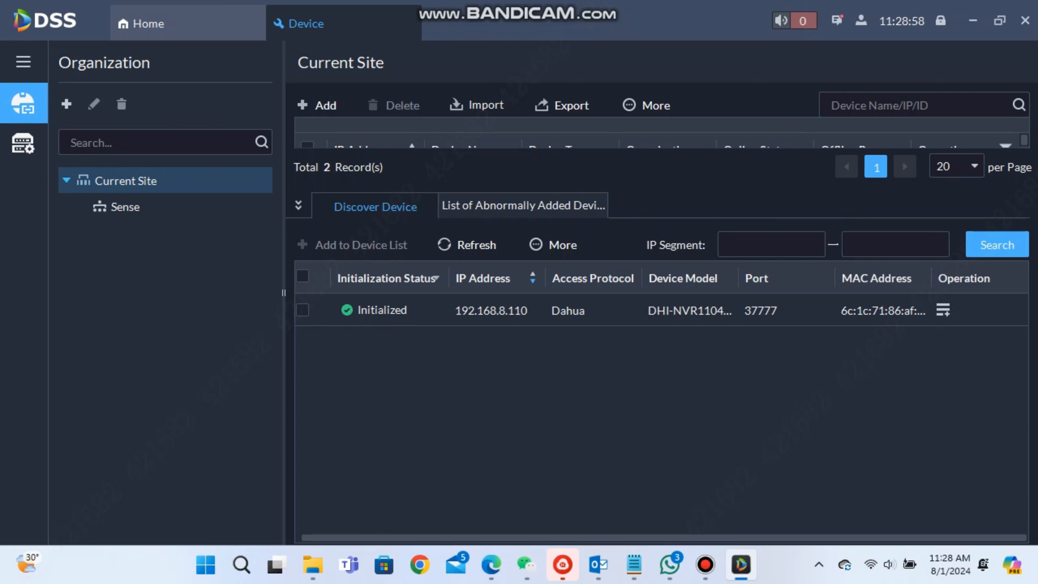
pyautogui.click(147, 23)
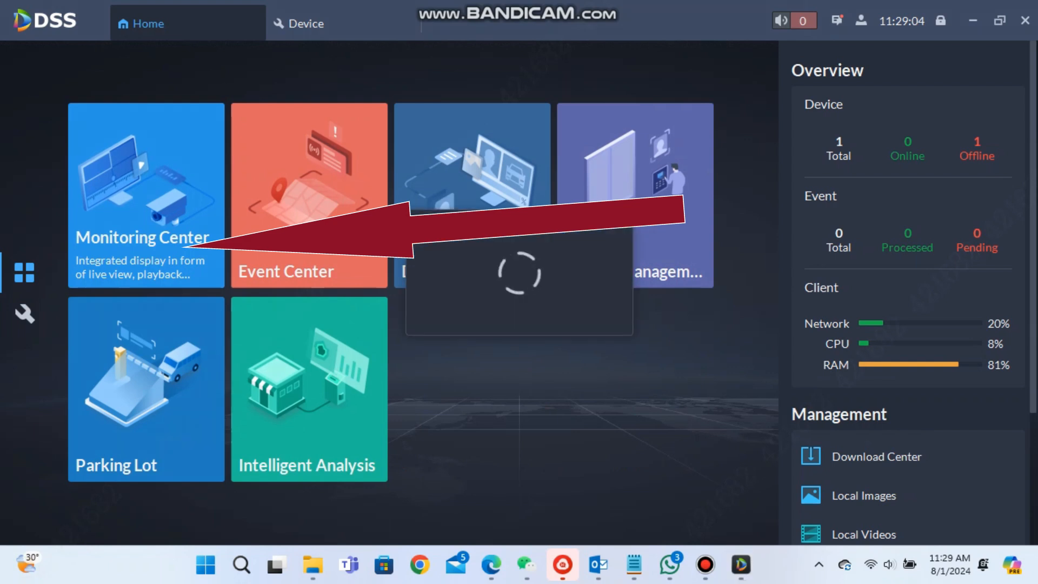
# Play the 192.168.8.200 IPC channel in Monitoring Center and maximize the video window
pyautogui.click(145, 196)
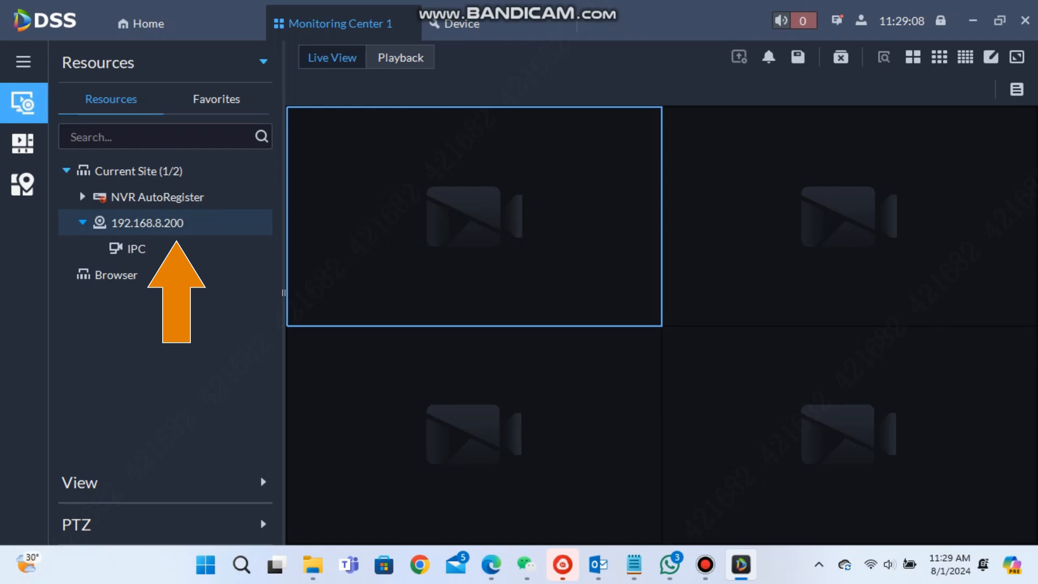
pyautogui.click(135, 248)
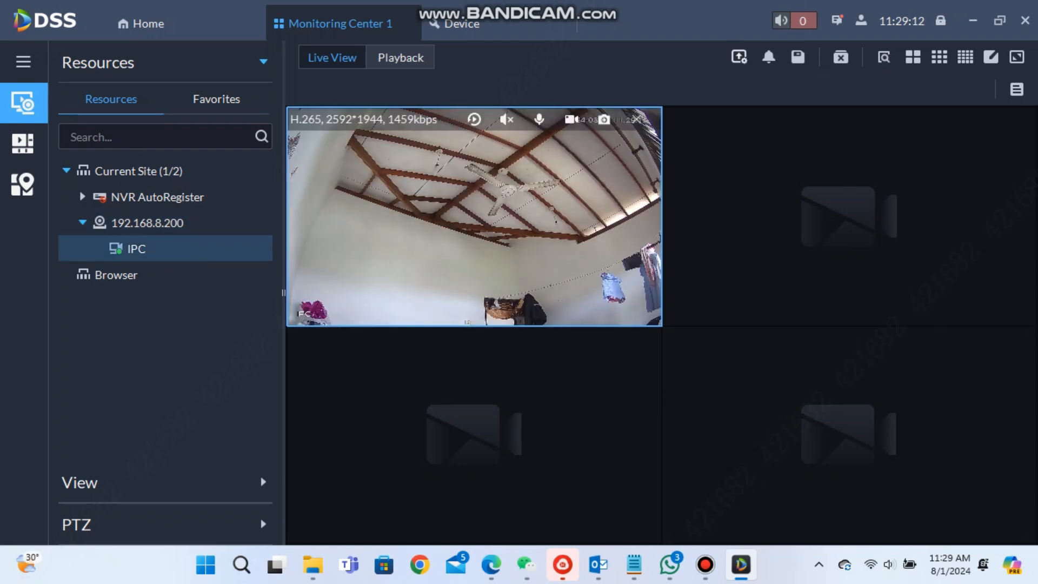
pyautogui.doubleClick(473, 217)
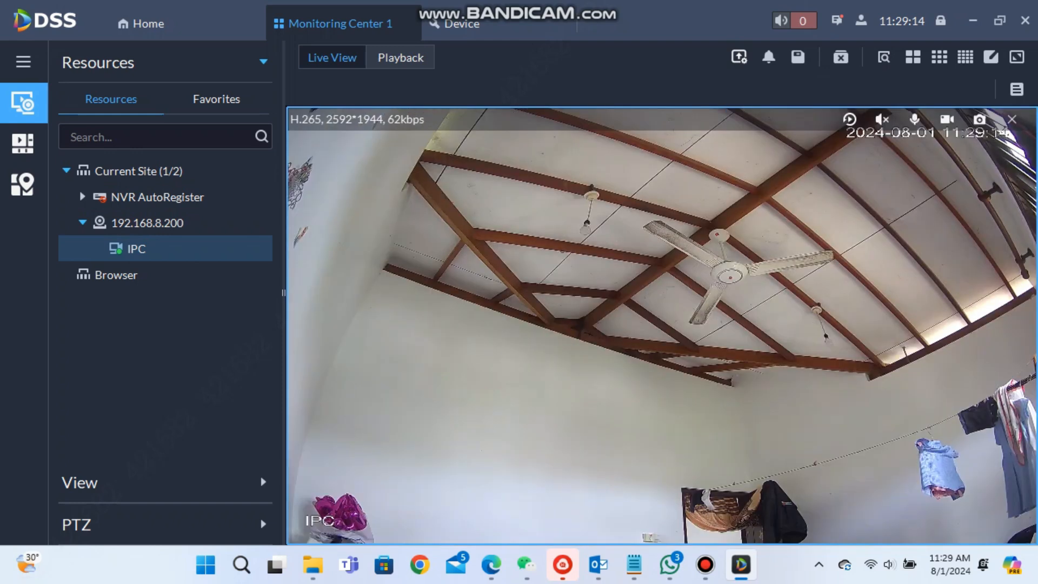